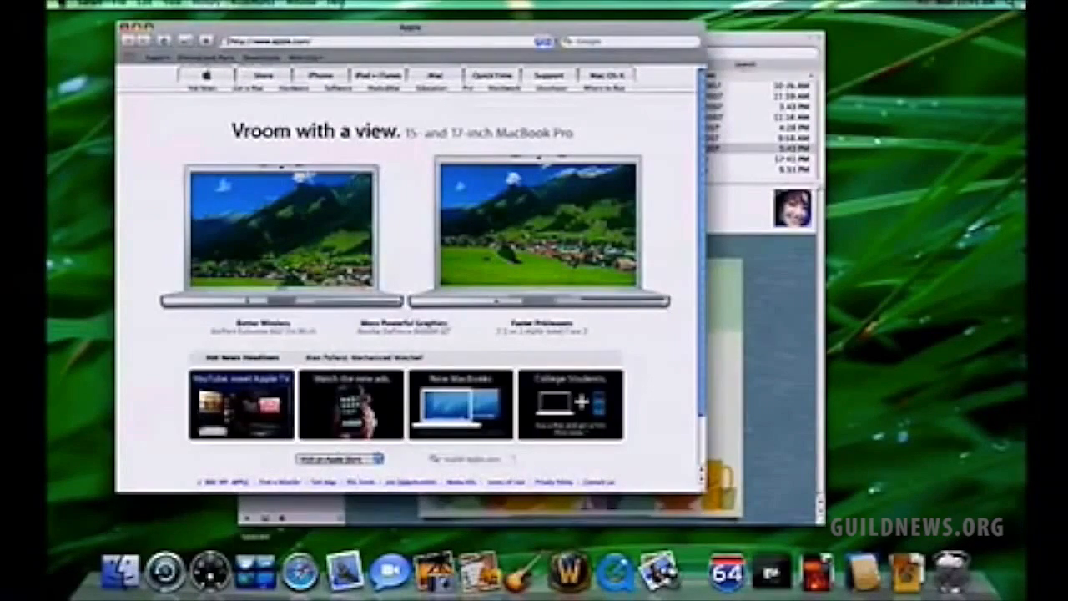
- Show all four desktops side by side: Safari, iMovie with browser, iPhoto book, World of Warcraft
{"action": "key", "text": "F9"}
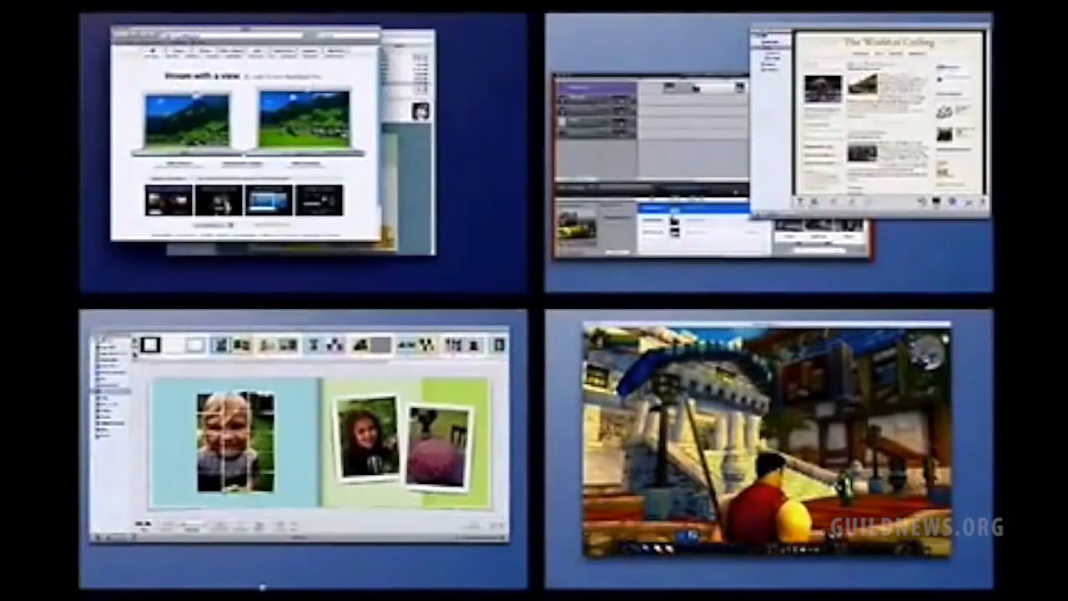